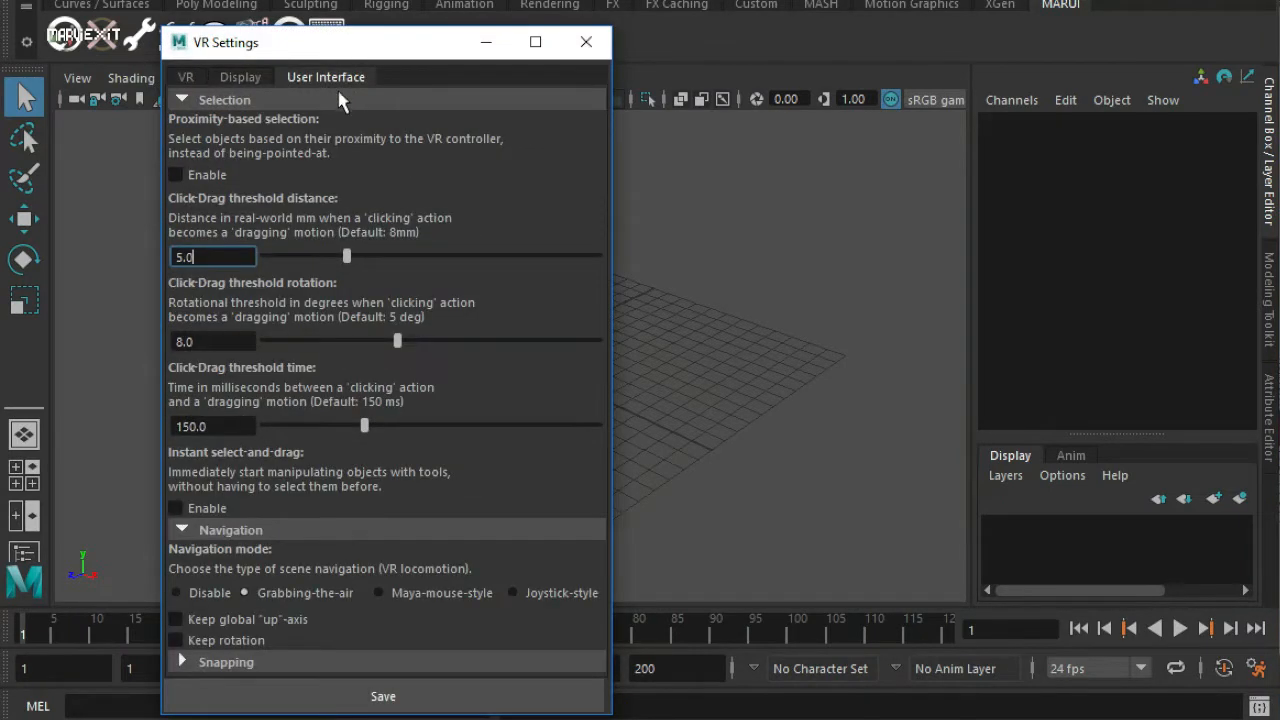
Enable Keep rotation under Navigation in the VR Settings User Interface tab.
click(378, 592)
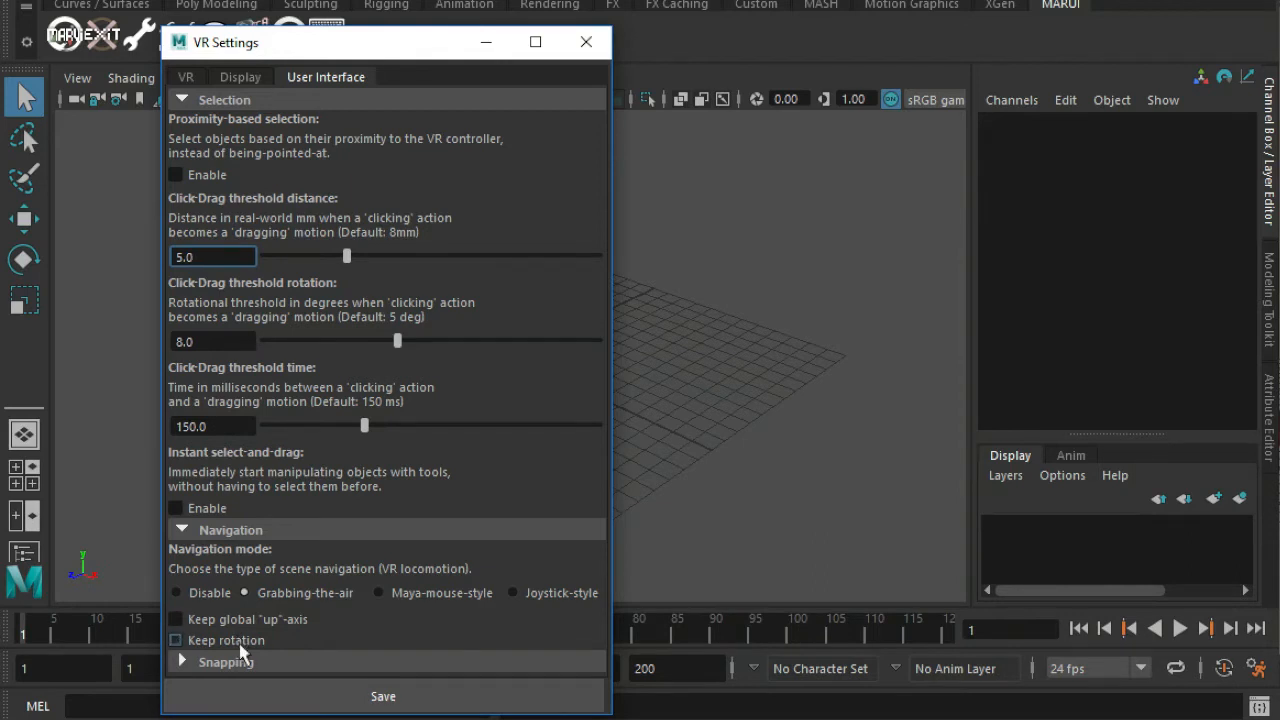
click(176, 640)
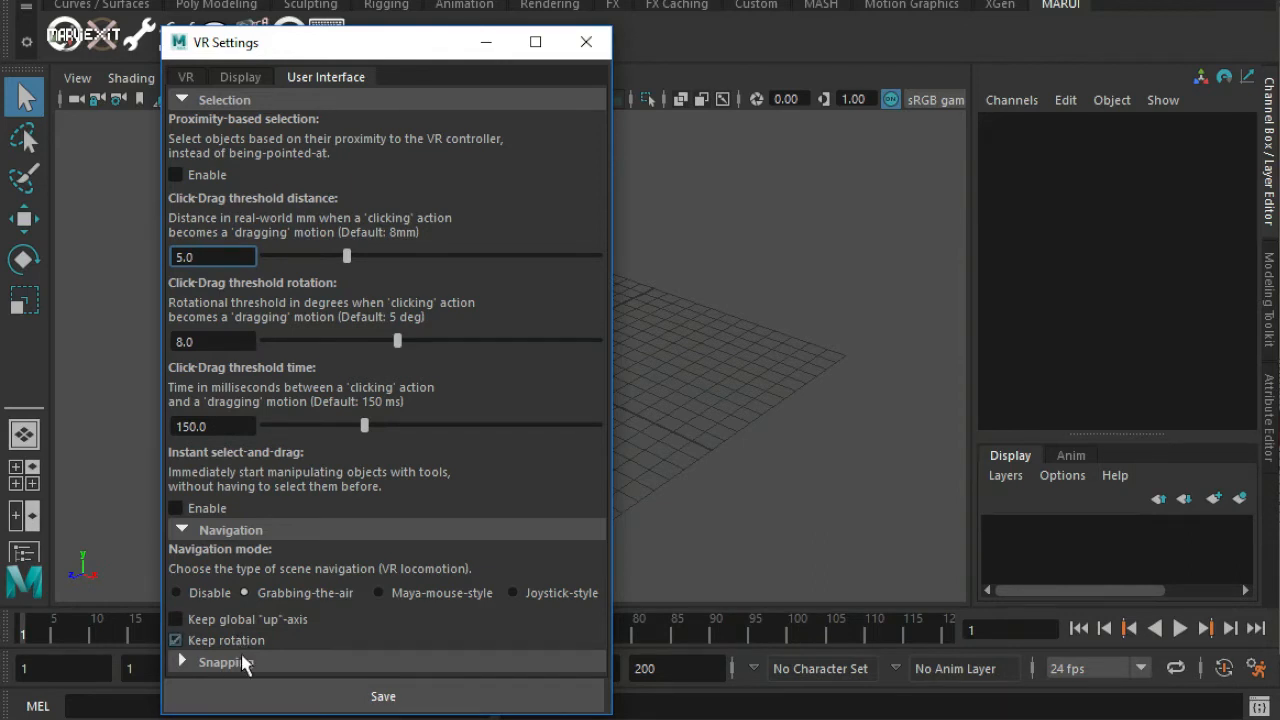